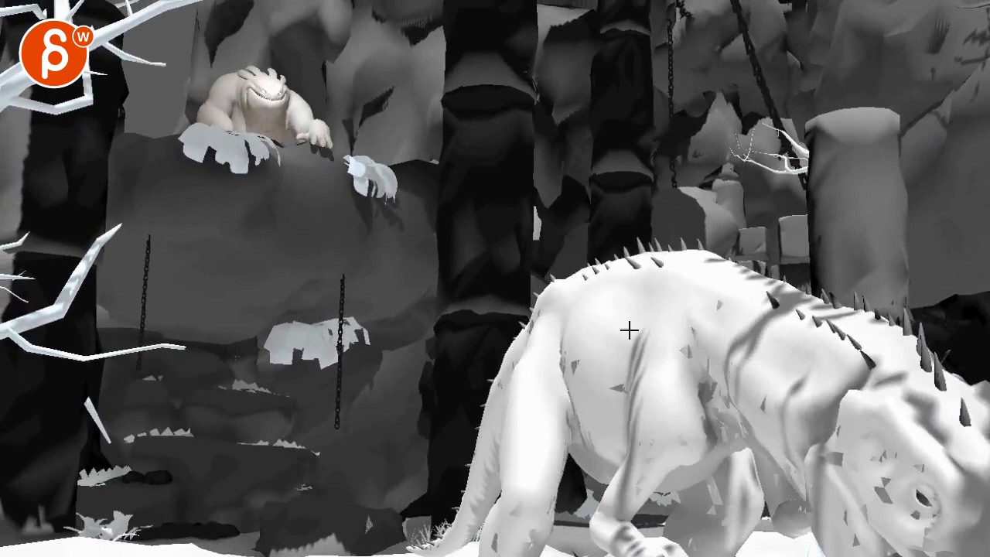
# Draw red annotation strokes: a line from the rock ledge and a zigzag on the large creature's head
pyautogui.moveTo(615, 433); pyautogui.dragTo(766, 457)
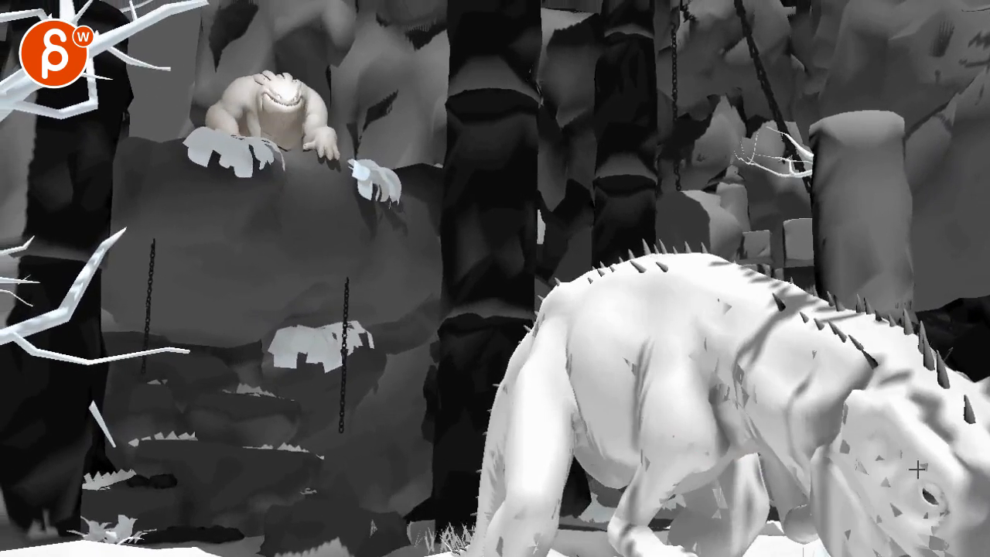
pyautogui.moveTo(417, 372); pyautogui.dragTo(298, 220)
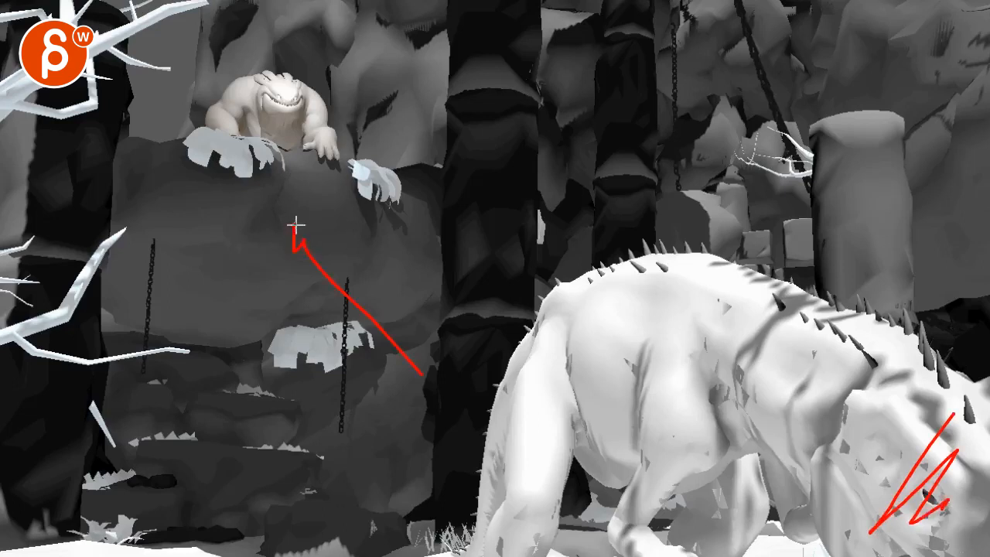